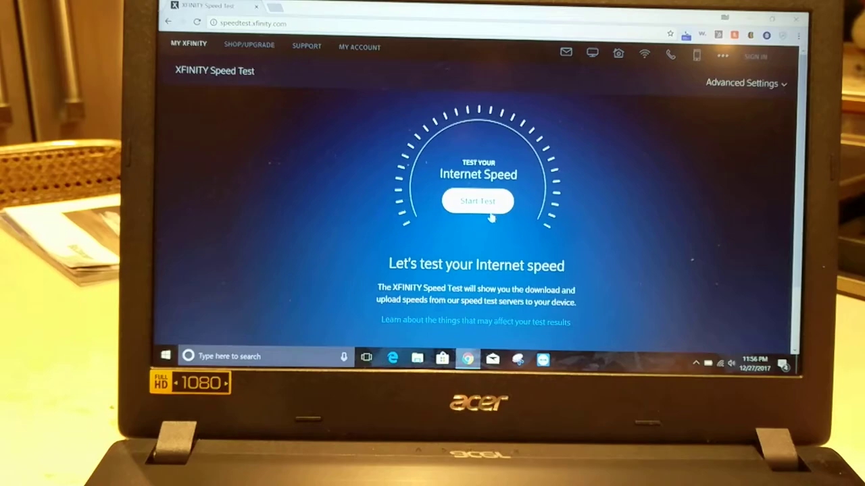
- Measure 3.87 Mbps download, join the other secured Wi-Fi network, and rerun the speed test
left_click(478, 201)
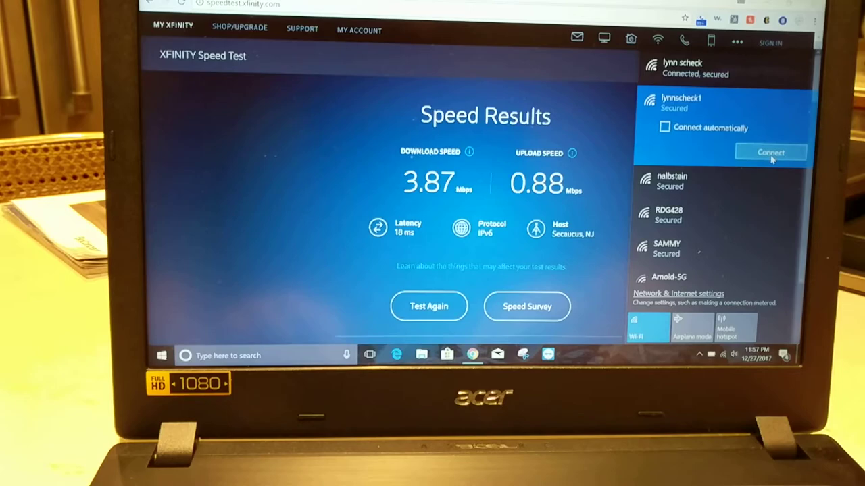
left_click(770, 152)
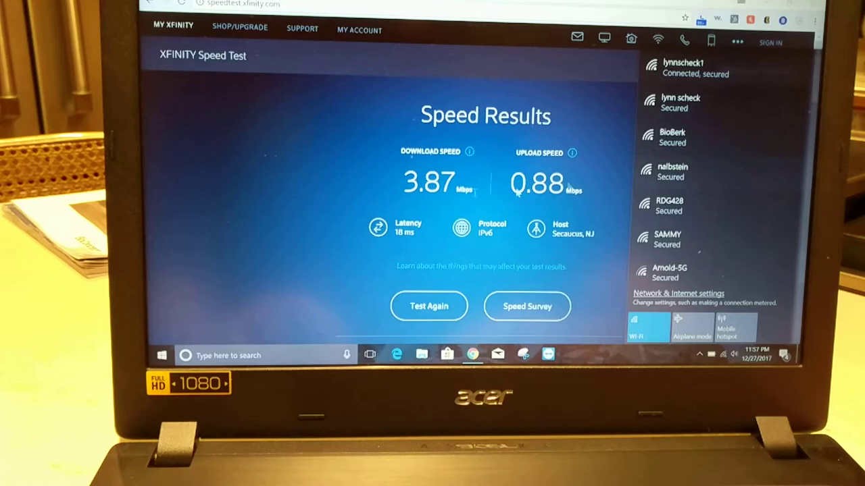
left_click(428, 306)
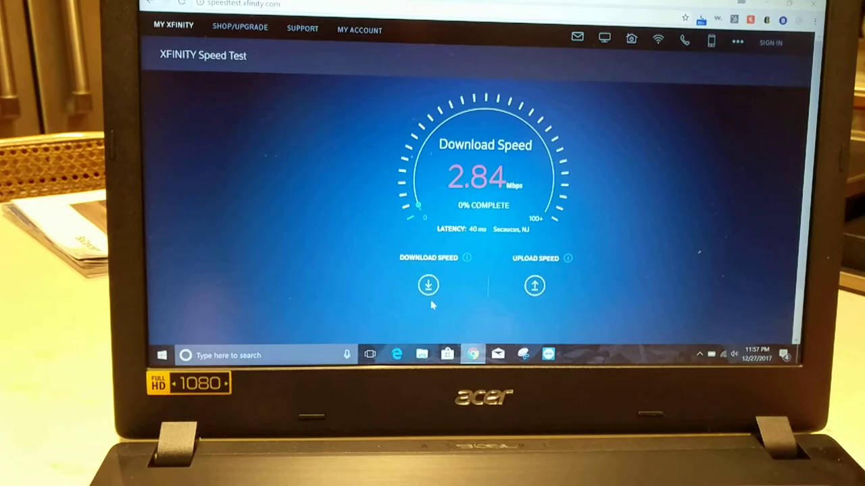